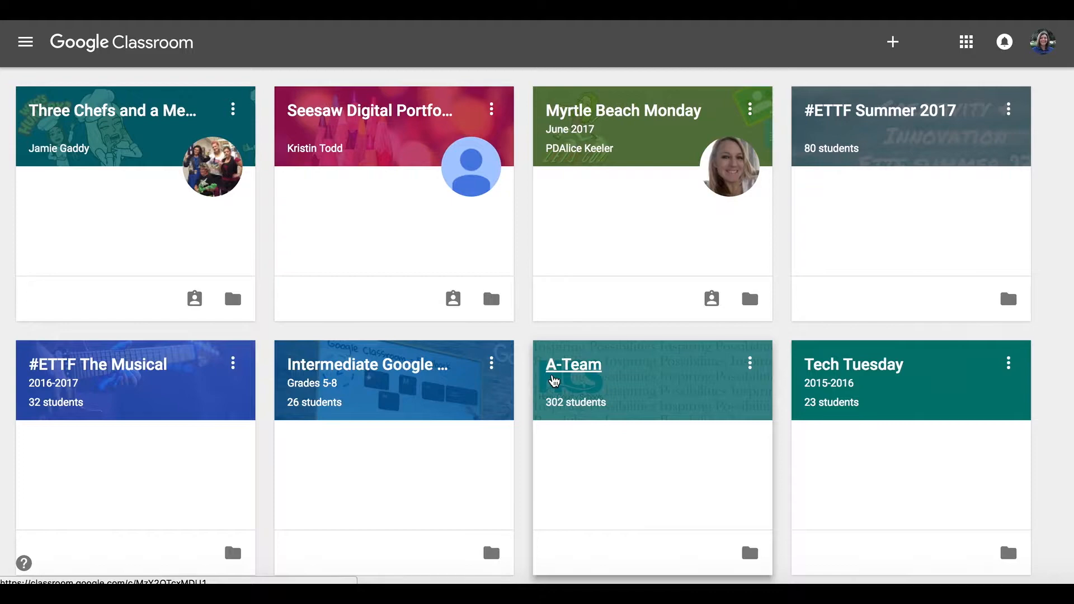
{"action": "mouse_move", "coordinate": [893, 41]}
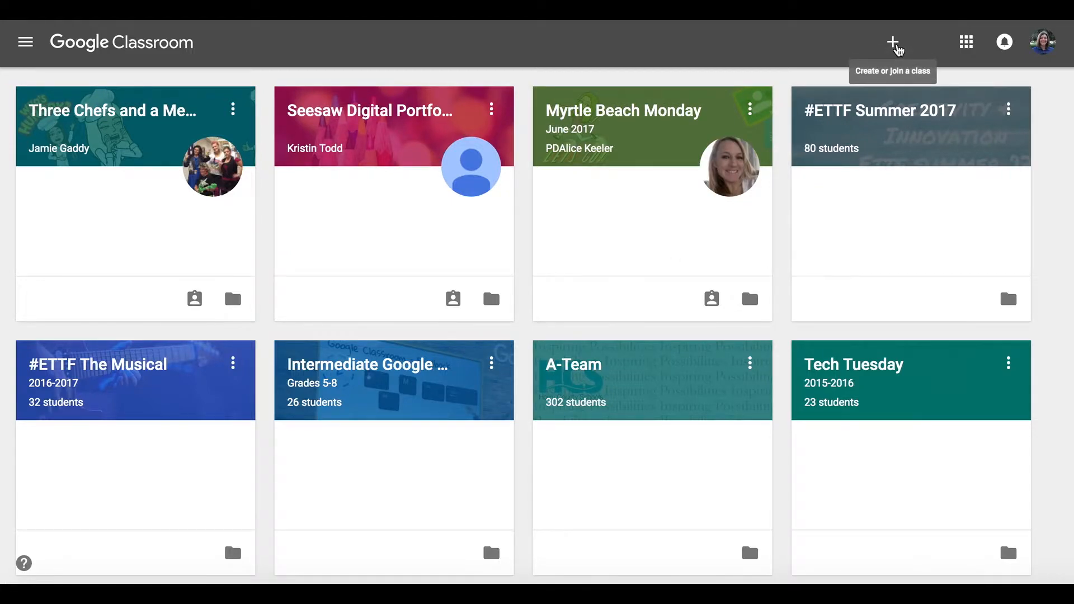
Create a new class named 'Demo Class' from the Create class option
{"action": "left_click", "coordinate": [892, 41]}
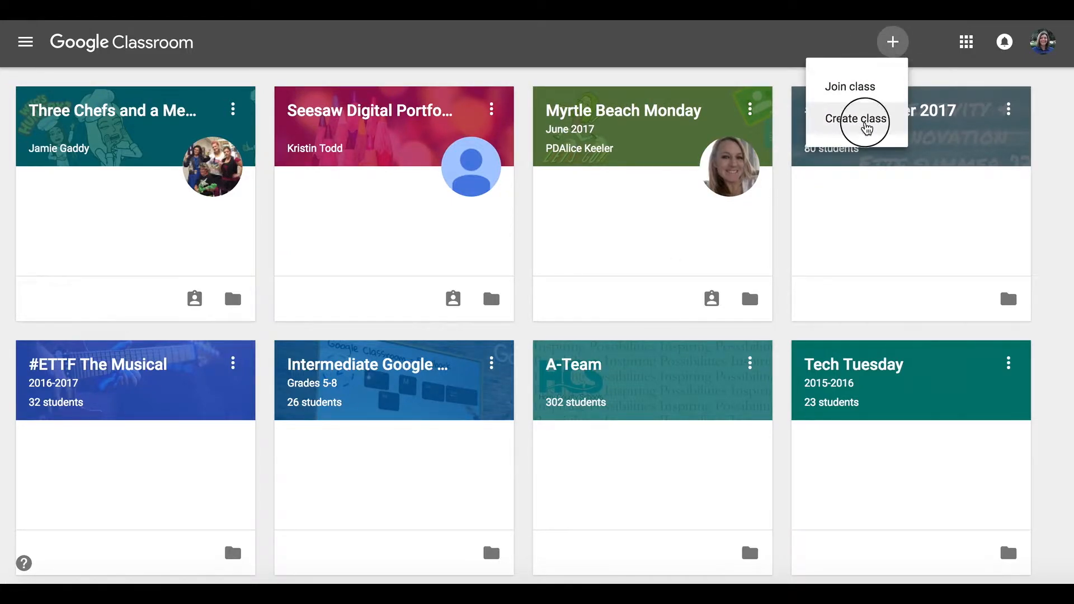
{"action": "left_click", "coordinate": [855, 119]}
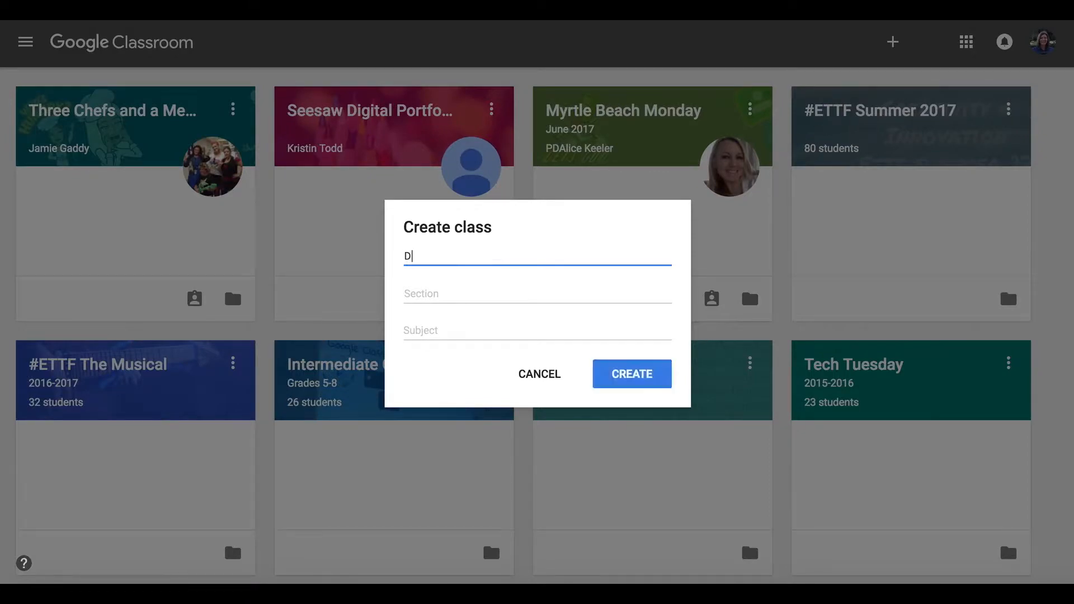
{"action": "type", "text": "emo Class"}
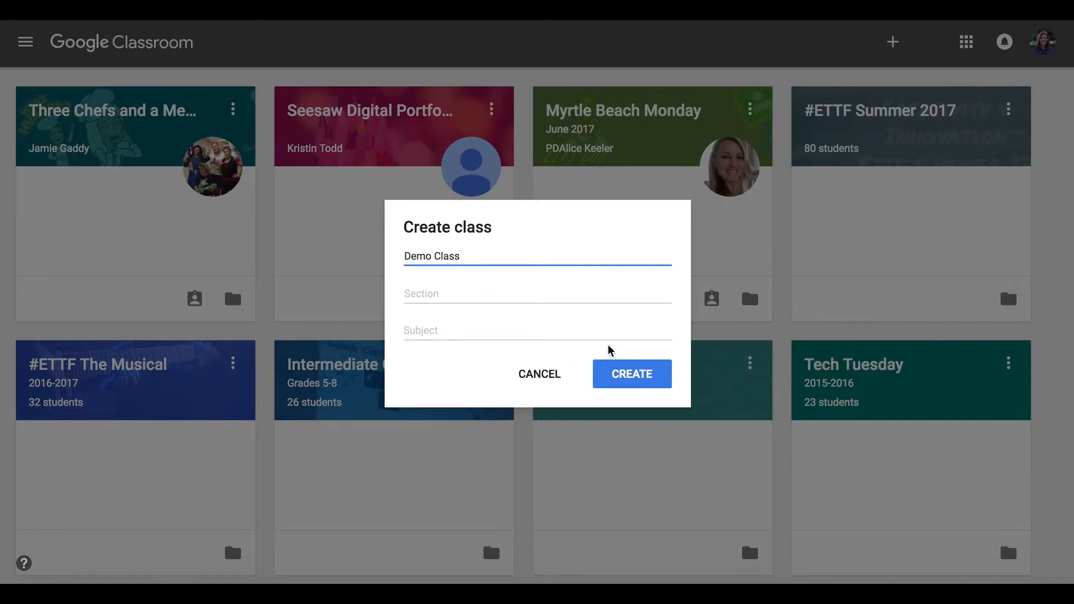
{"action": "left_click", "coordinate": [630, 374]}
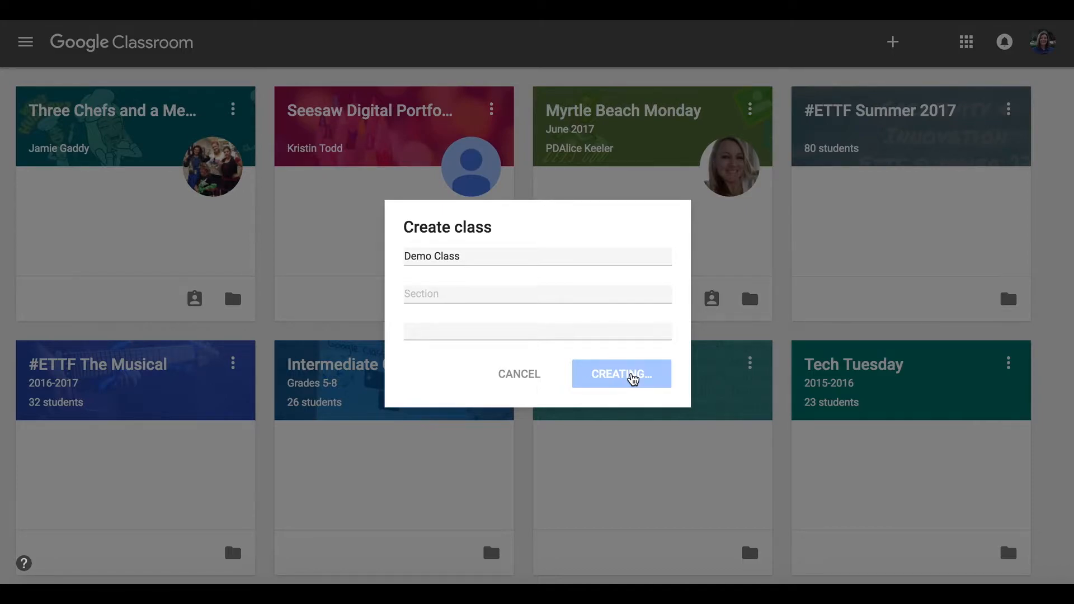
{"action": "left_click", "coordinate": [619, 374]}
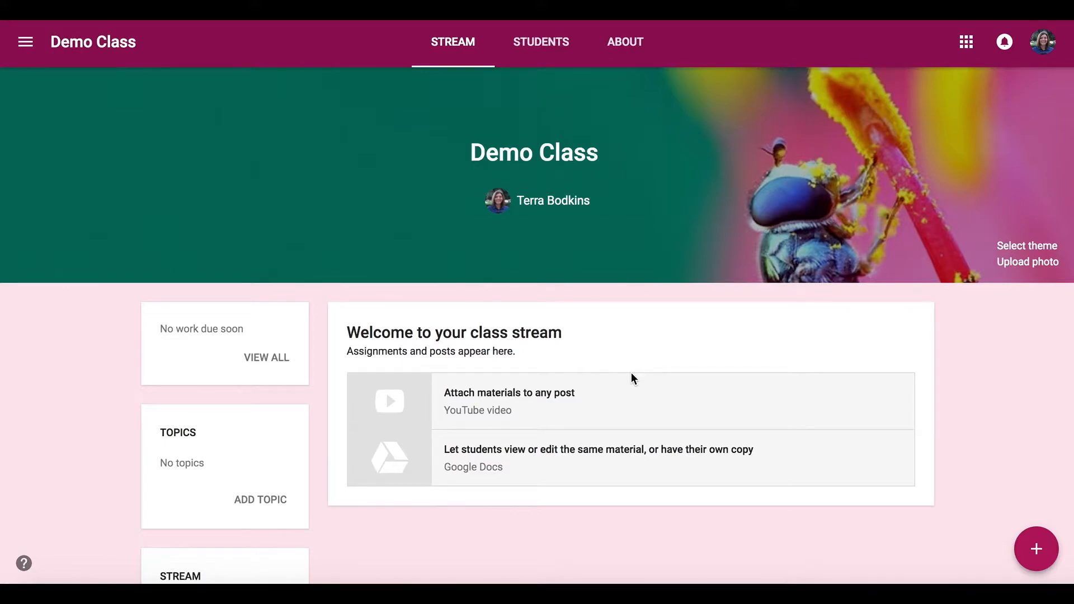
{"action": "mouse_move", "coordinate": [1027, 261]}
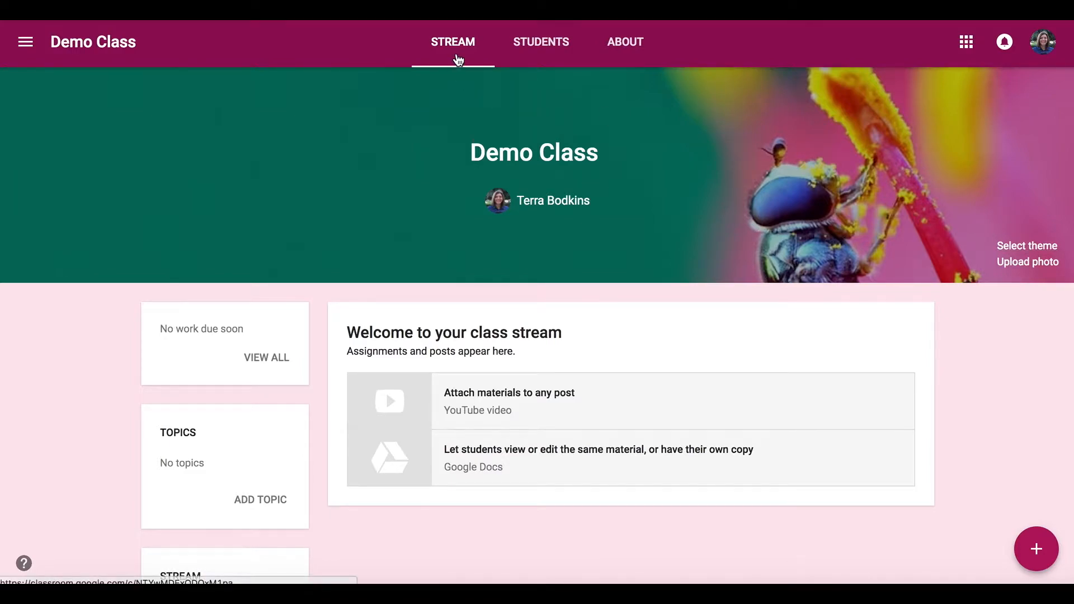
{"action": "mouse_move", "coordinate": [540, 41]}
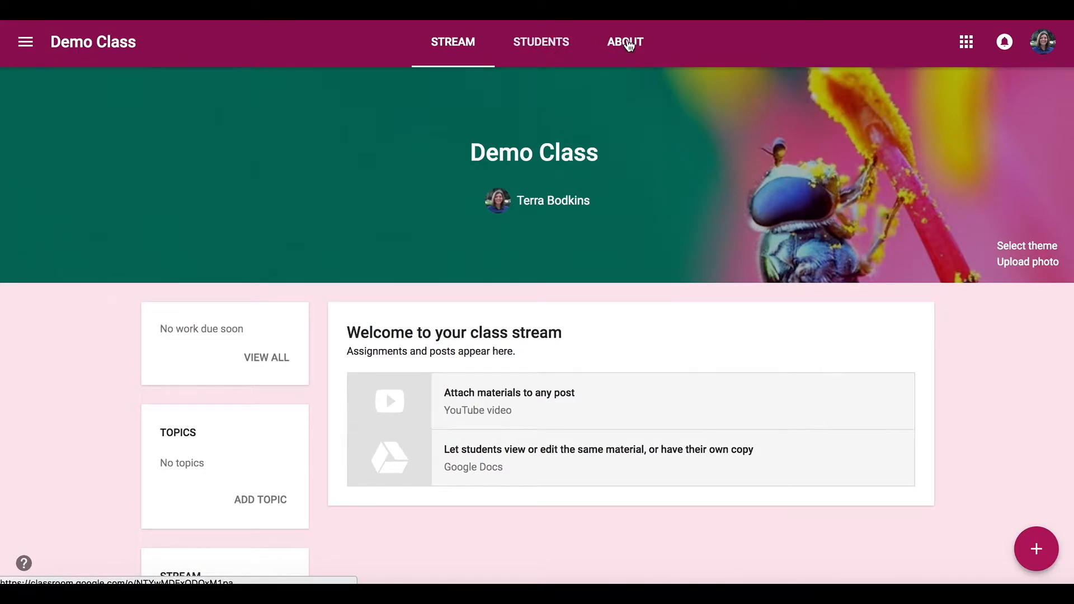
Review Demo Class's About details, then view its Students roster and class code
{"action": "left_click", "coordinate": [624, 41]}
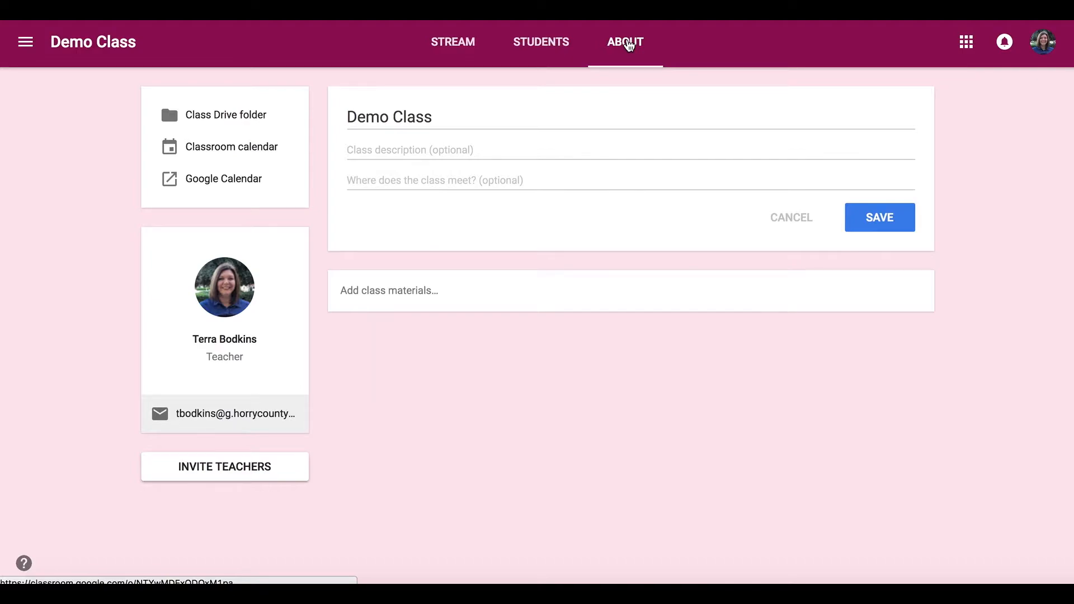
{"action": "mouse_move", "coordinate": [224, 115]}
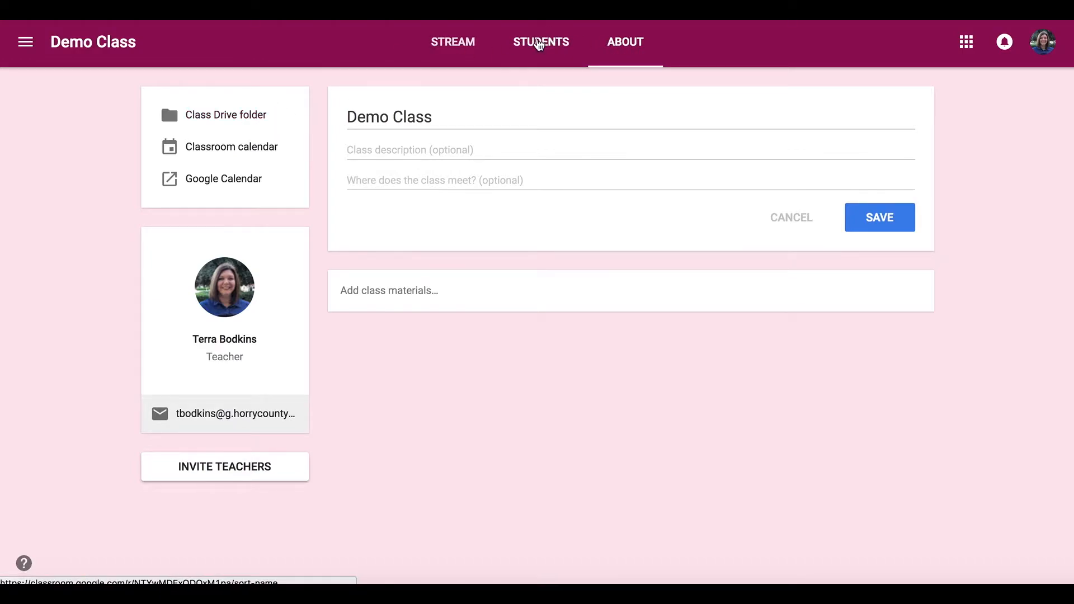
{"action": "left_click", "coordinate": [541, 42]}
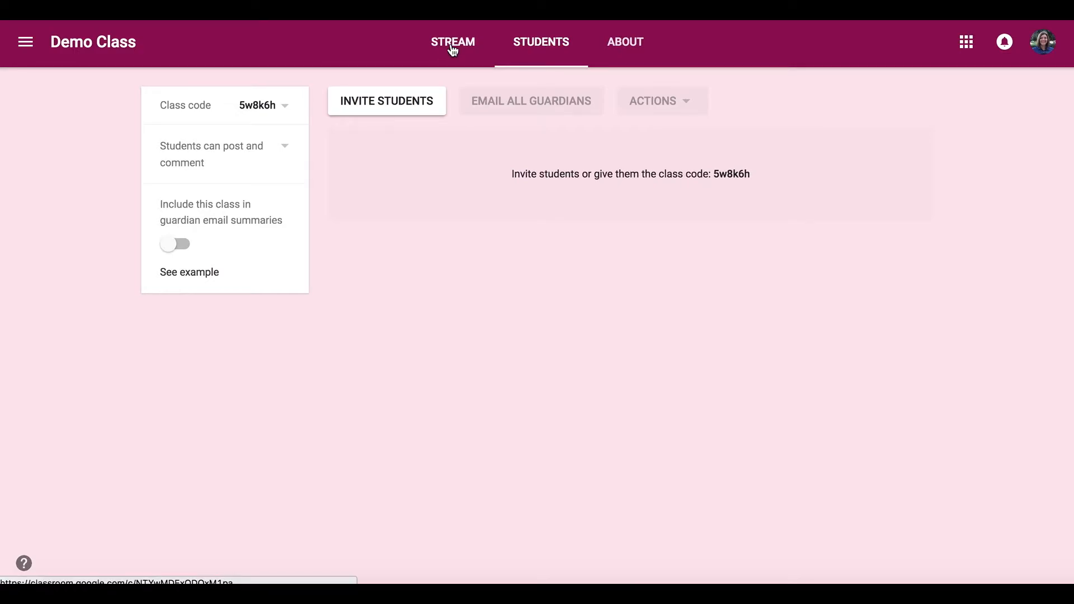
Return to the Demo Class stream and expand the new-post choices
{"action": "left_click", "coordinate": [452, 41]}
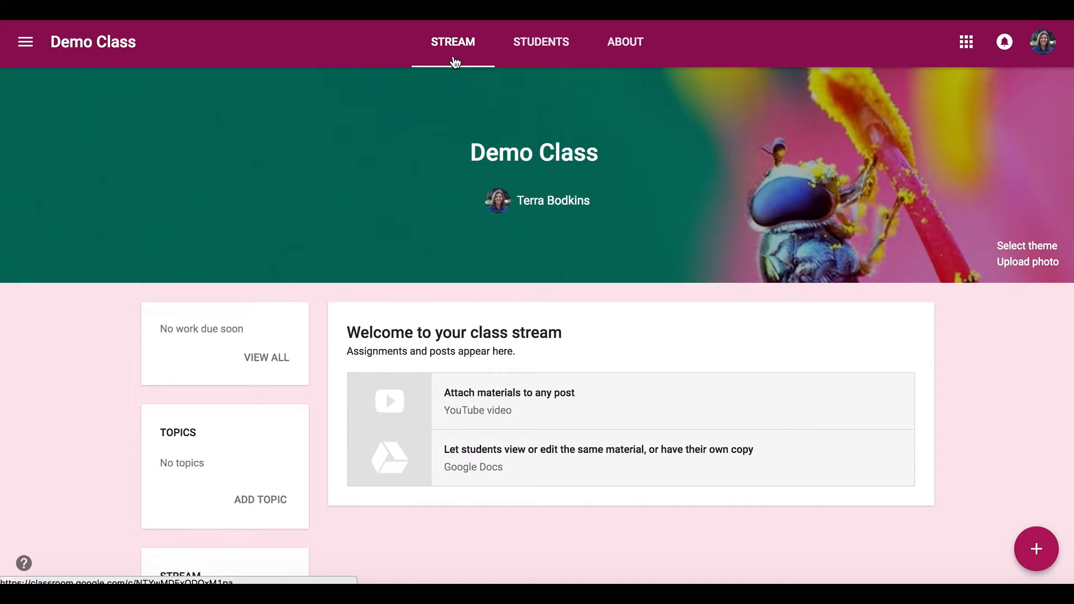
{"action": "mouse_move", "coordinate": [422, 312]}
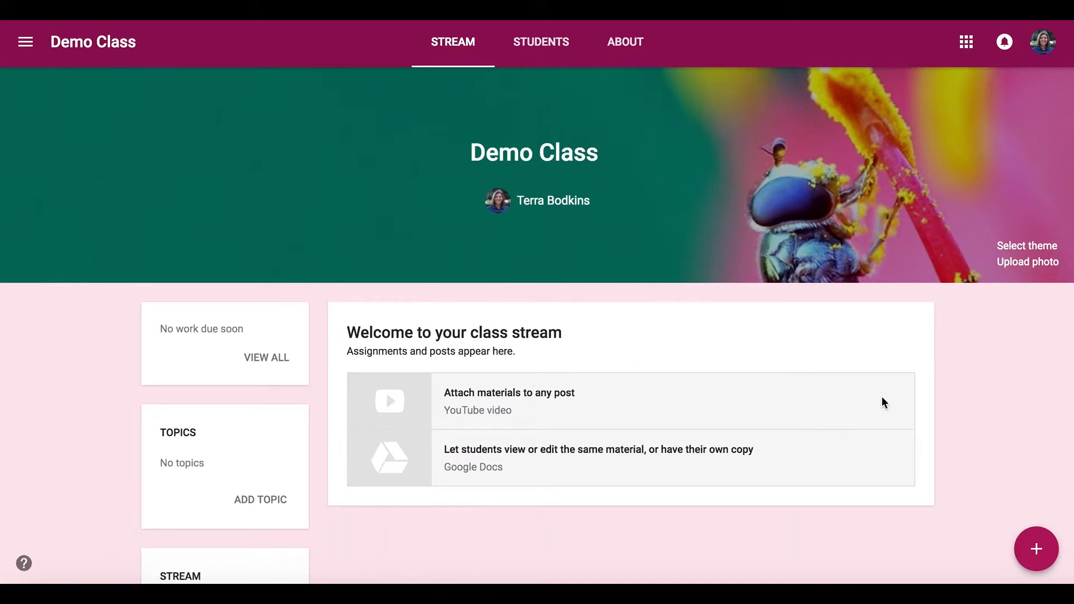
{"action": "left_click", "coordinate": [1036, 548]}
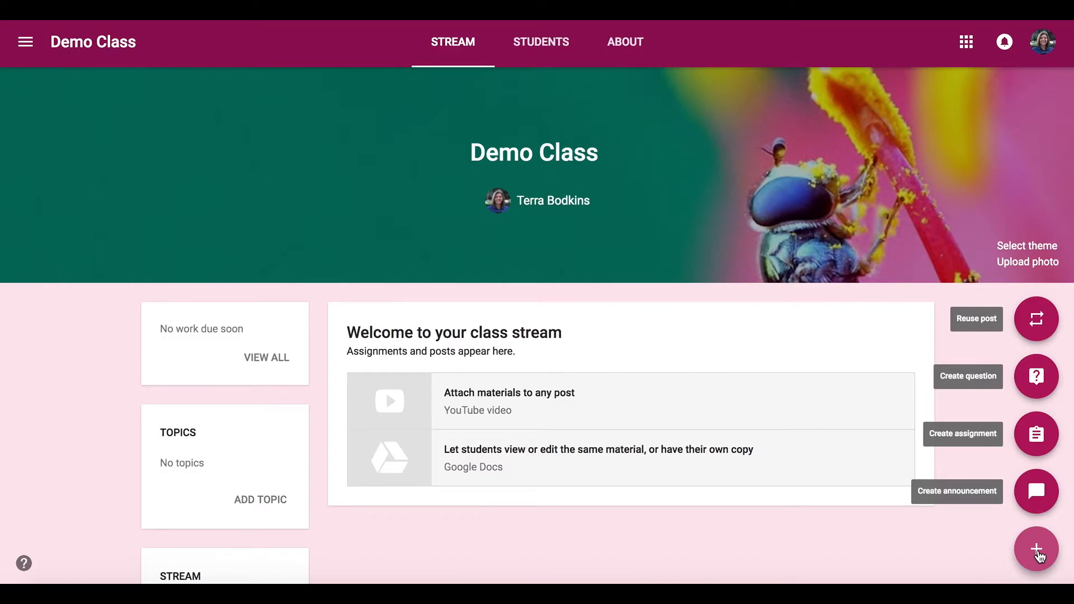
{"action": "left_click", "coordinate": [1035, 548]}
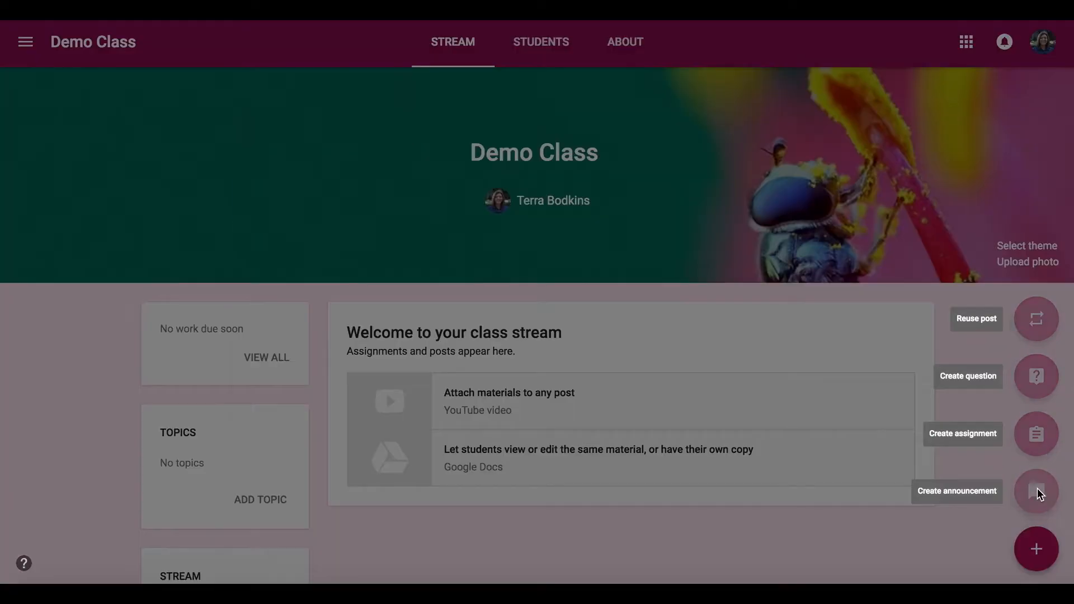
Post an announcement reading 'Picture Day Tomorrow' to the Demo Class stream
{"action": "left_click", "coordinate": [1035, 491]}
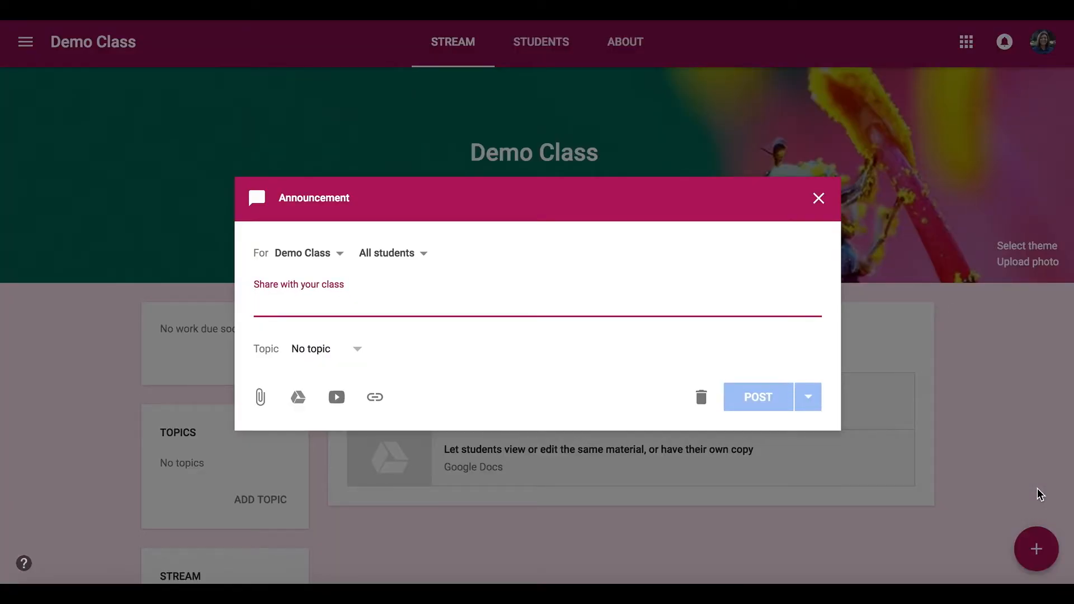
{"action": "type", "text": "P"}
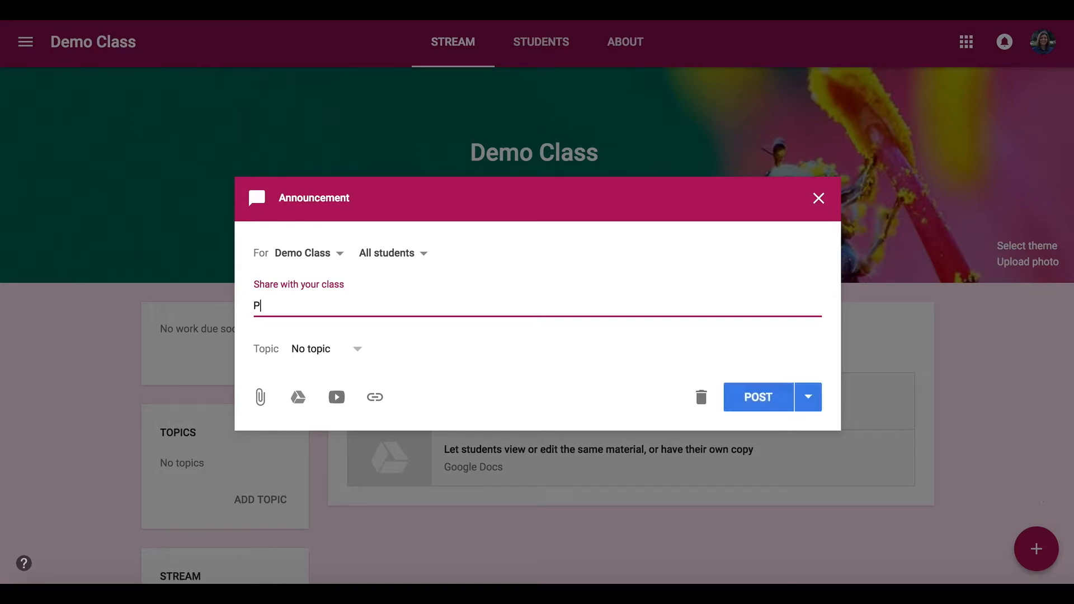
{"action": "type", "text": "icture Day"}
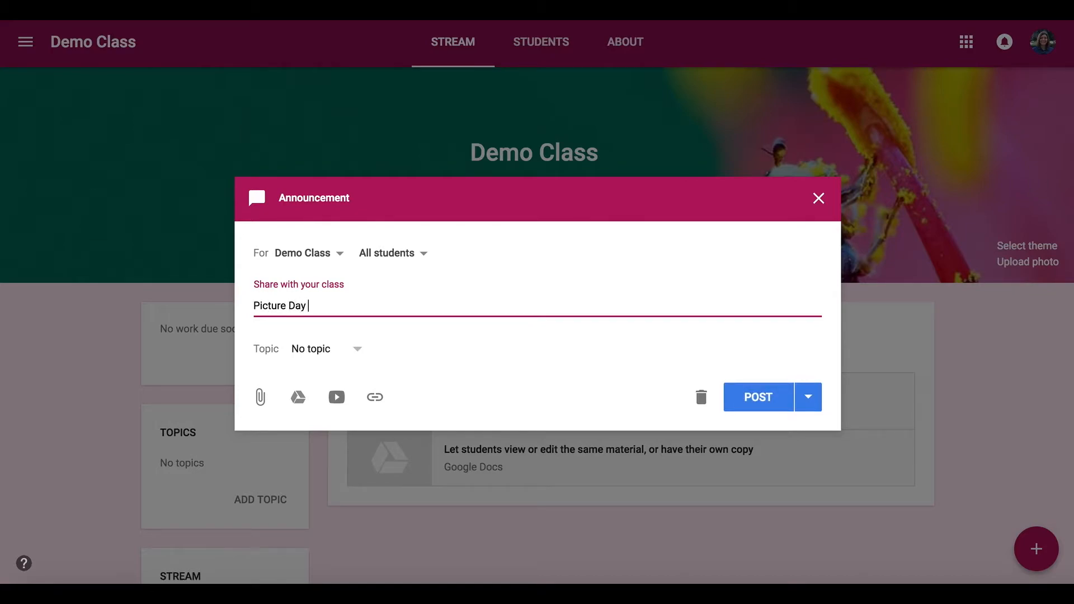
{"action": "type", "text": "Tomorrow"}
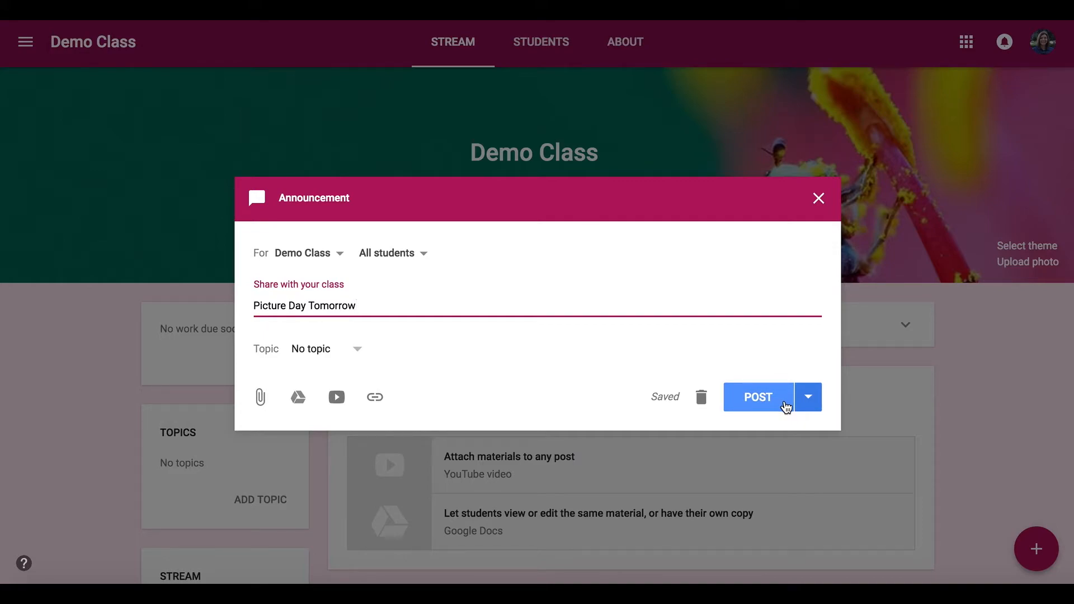
{"action": "mouse_move", "coordinate": [796, 408]}
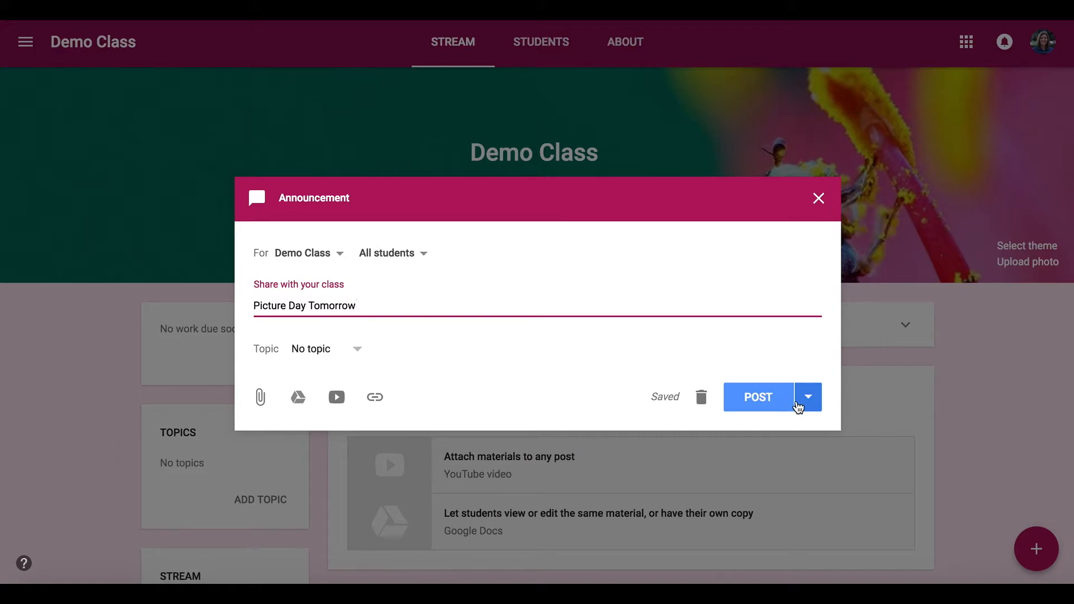
{"action": "left_click", "coordinate": [808, 396]}
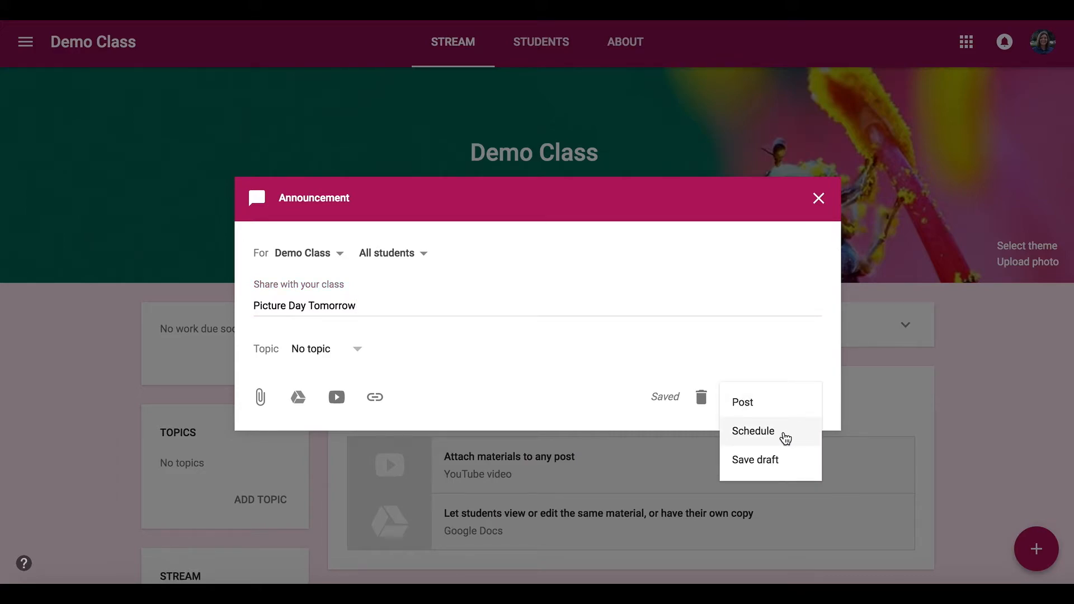
{"action": "mouse_move", "coordinate": [792, 466]}
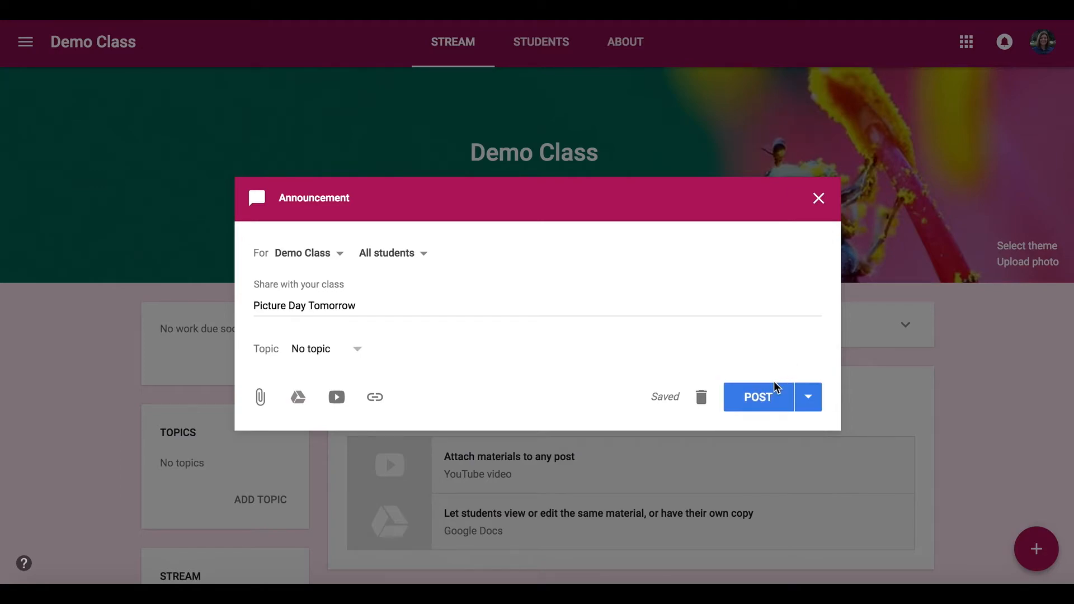
{"action": "left_click", "coordinate": [757, 397]}
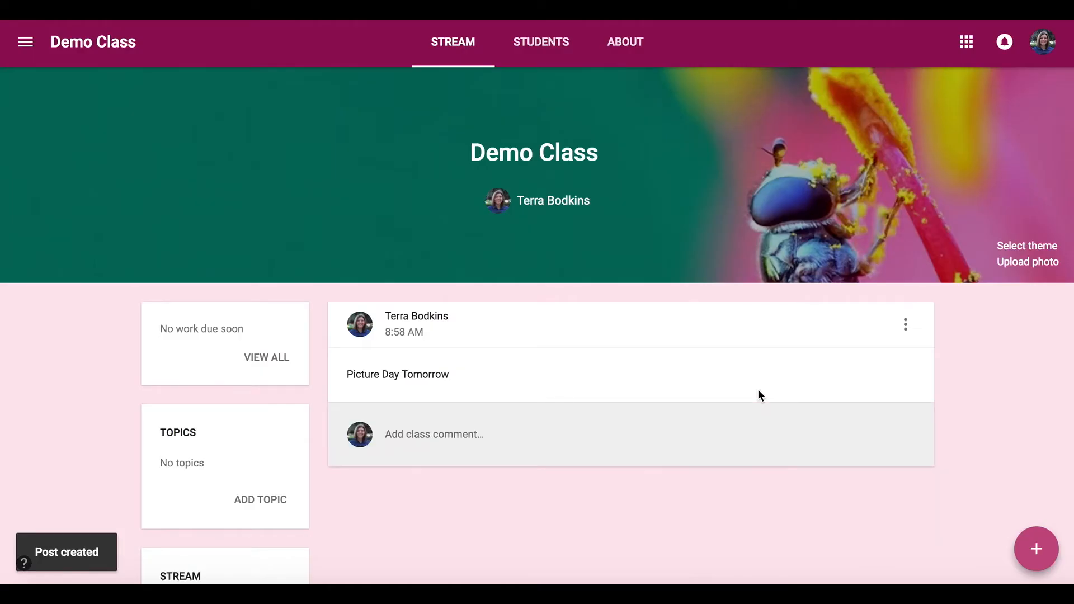
{"action": "mouse_move", "coordinate": [629, 474]}
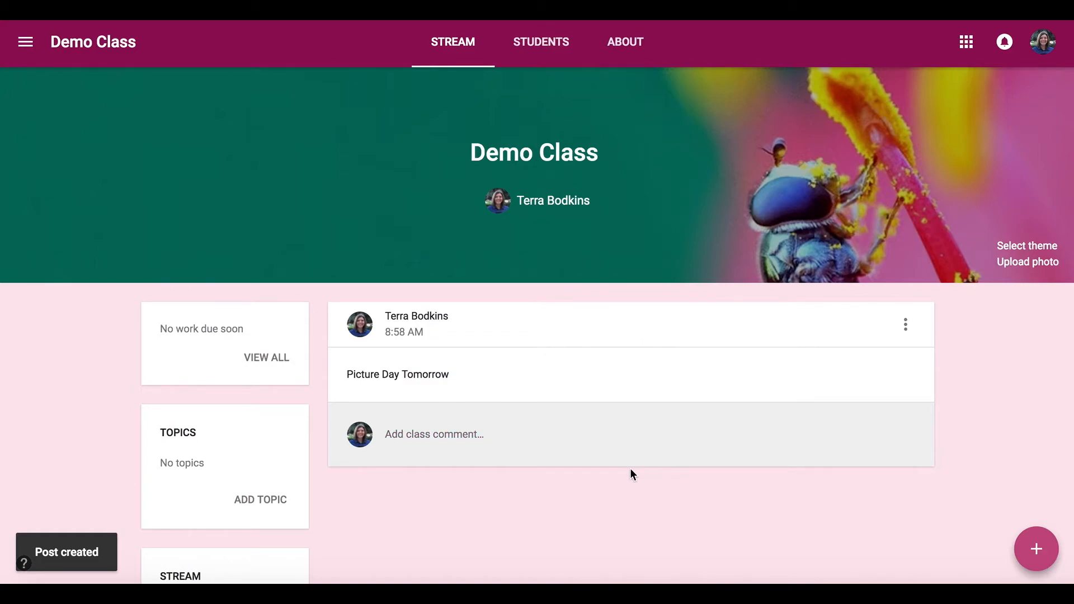
Start a new assignment from the post choices
{"action": "left_click", "coordinate": [1036, 548]}
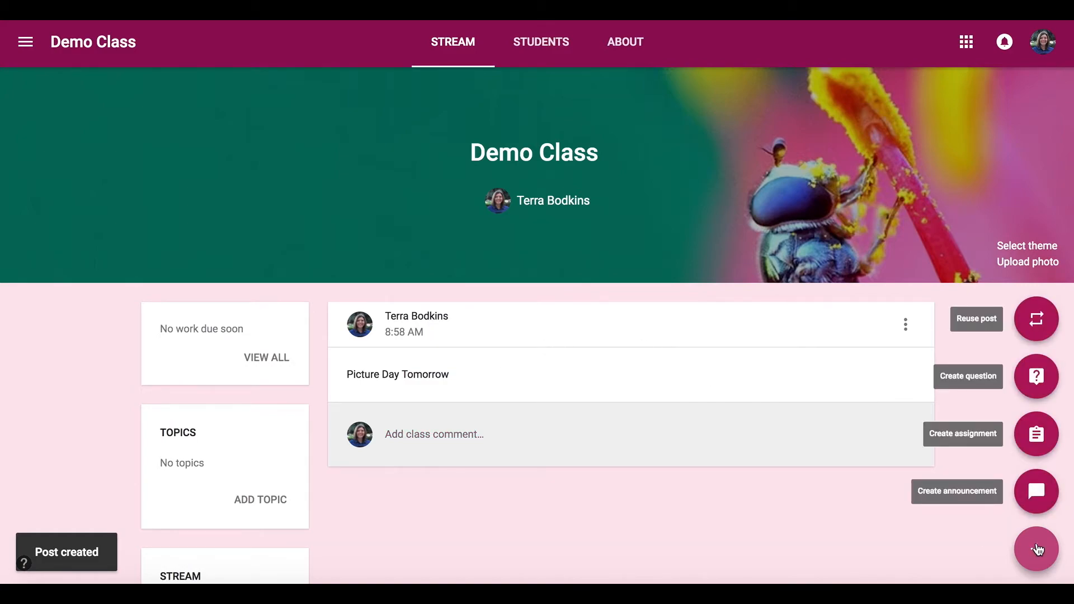
{"action": "left_click", "coordinate": [1035, 434]}
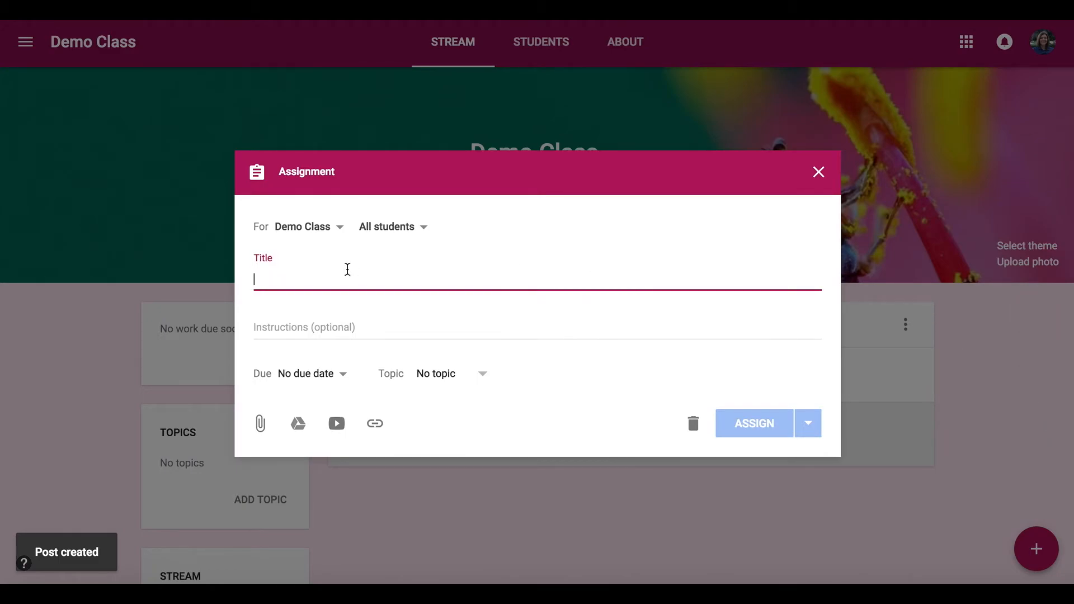
Title the draft 'Assignment #1' with placeholder instructions, kept for all Demo Class students
{"action": "type", "text": "Assignment #1"}
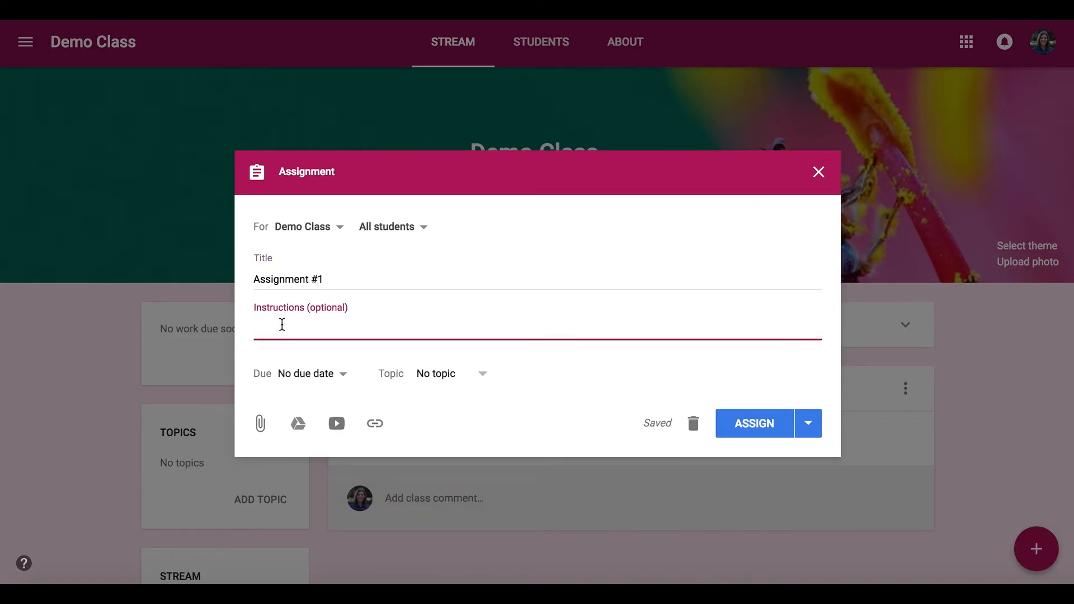
{"action": "type", "text": "Instructions......"}
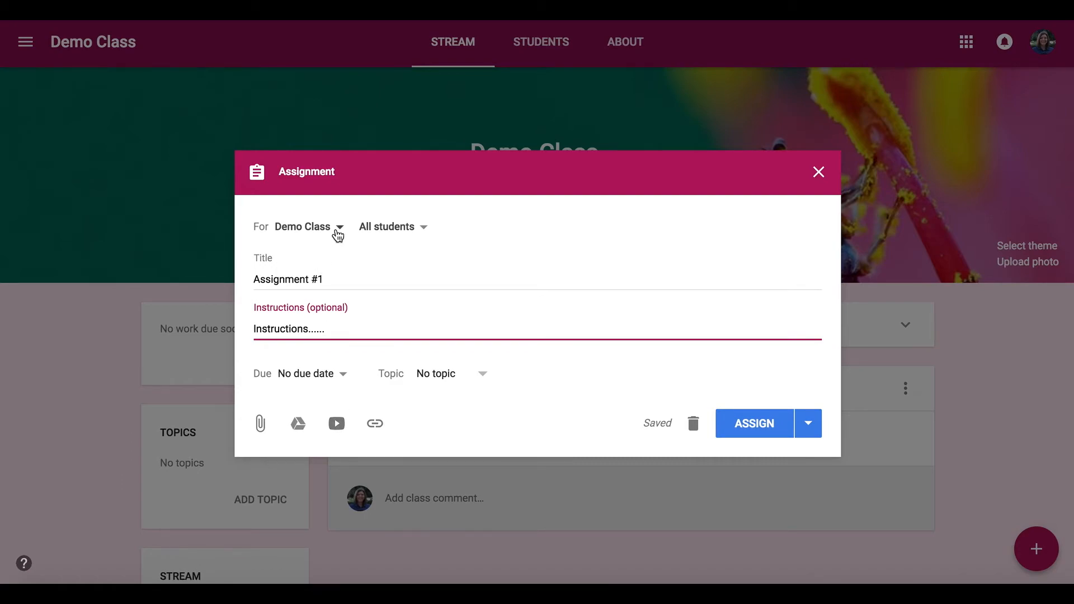
{"action": "left_click", "coordinate": [337, 227]}
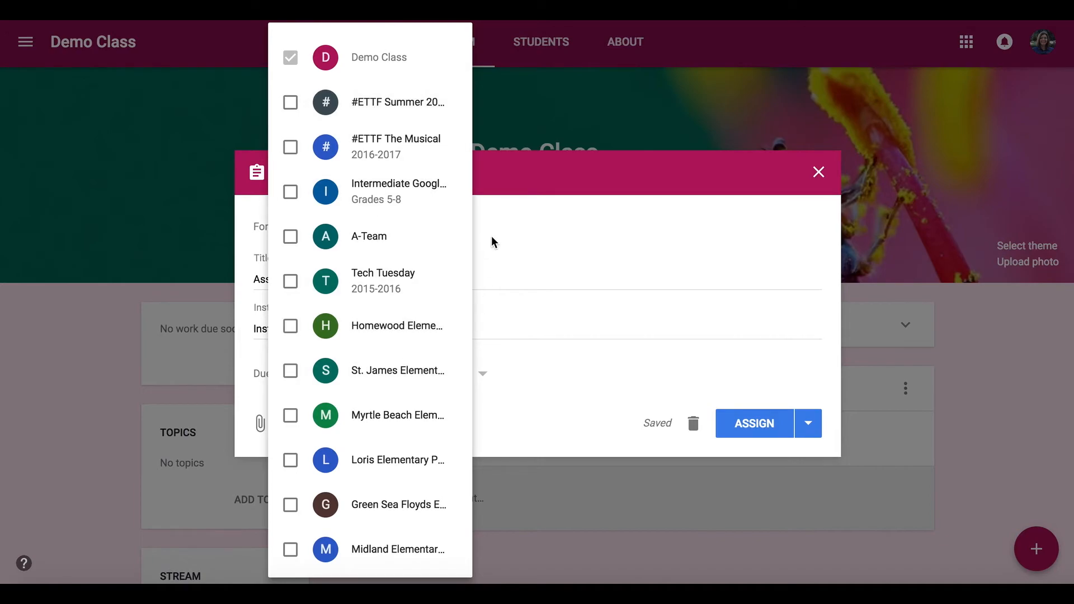
{"action": "left_click", "coordinate": [379, 57]}
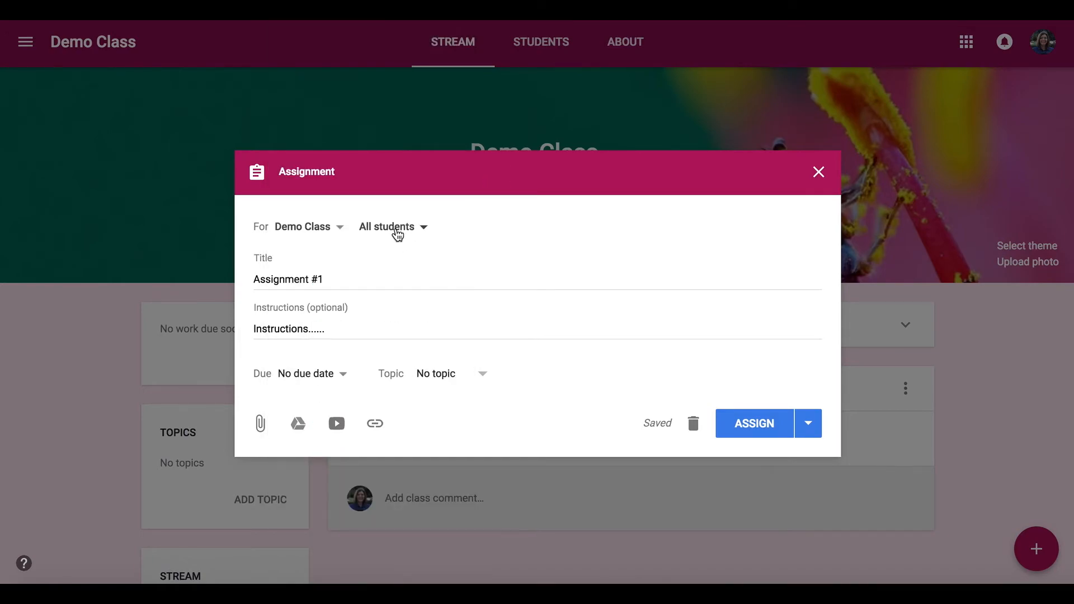
{"action": "left_click", "coordinate": [392, 227]}
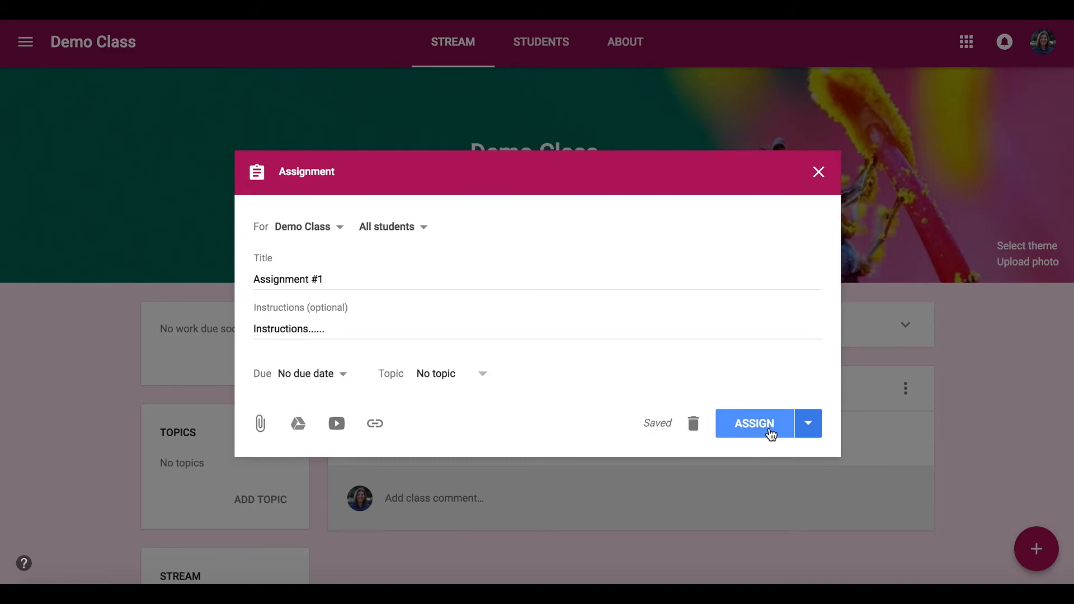
{"action": "mouse_move", "coordinate": [380, 422]}
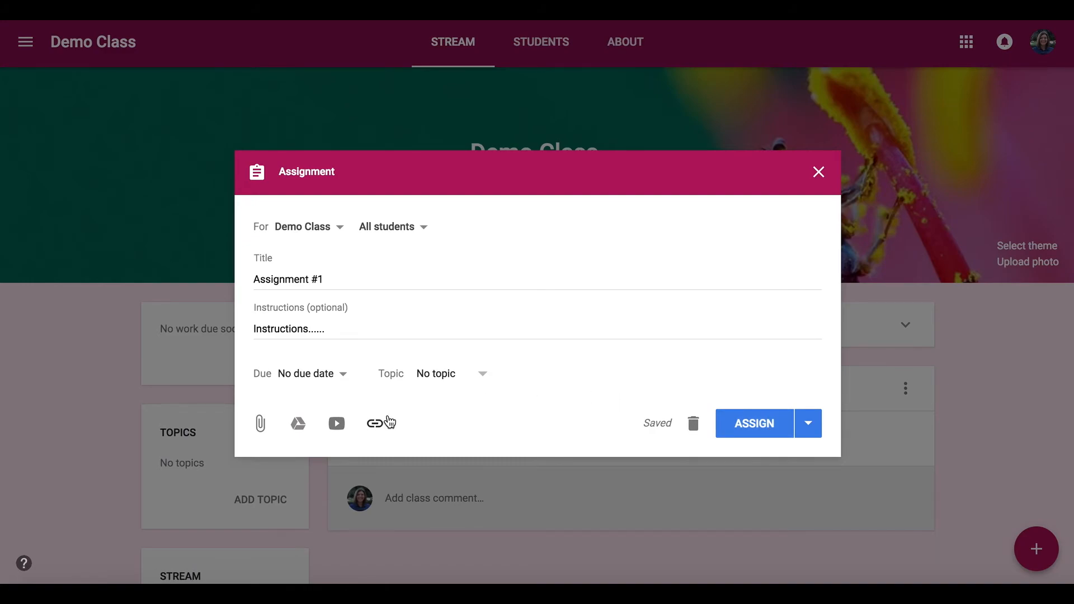
Attach the 'Screencasts' document from My Drive to the assignment
{"action": "left_click", "coordinate": [298, 423]}
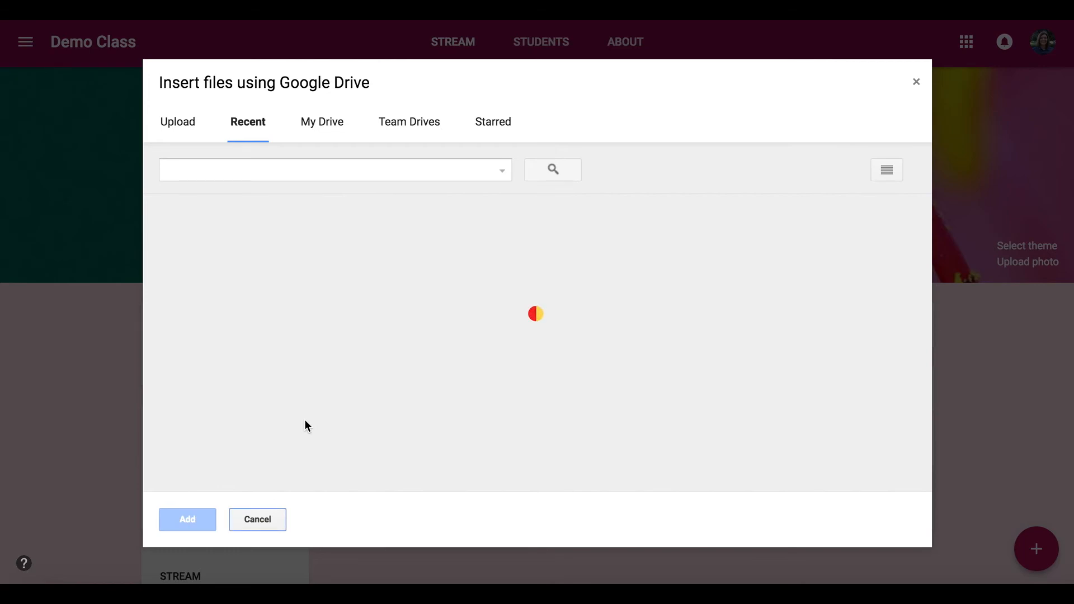
{"action": "mouse_move", "coordinate": [408, 270]}
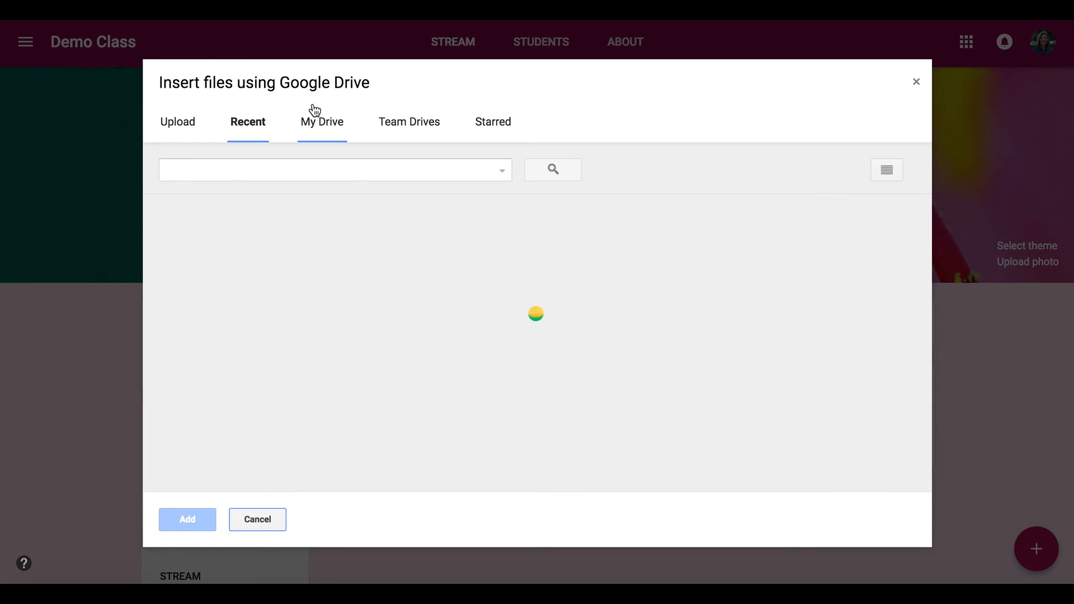
{"action": "left_click", "coordinate": [321, 121]}
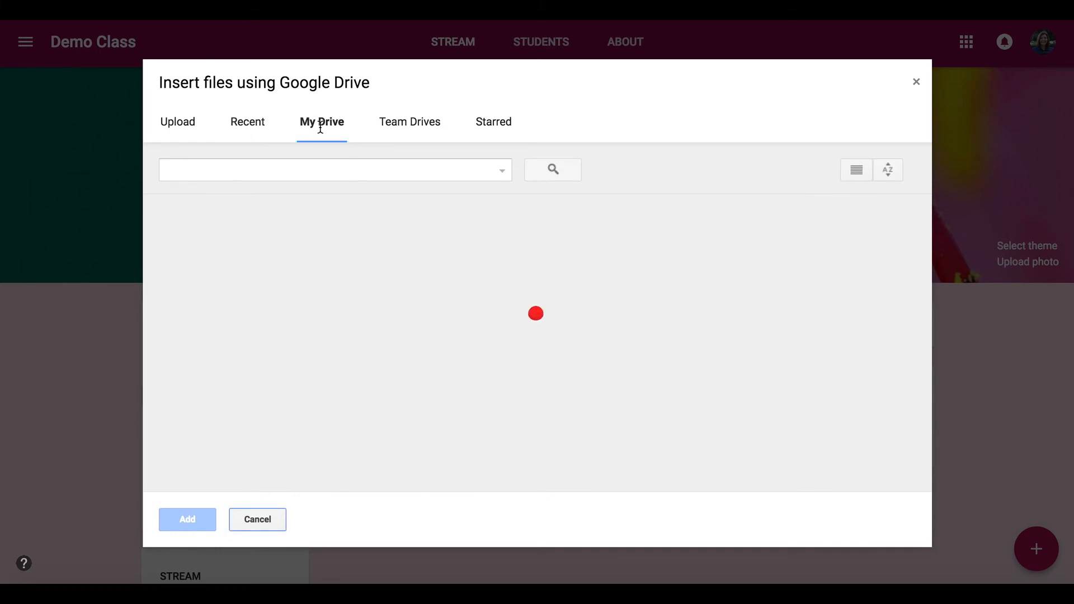
{"action": "left_click", "coordinate": [321, 122]}
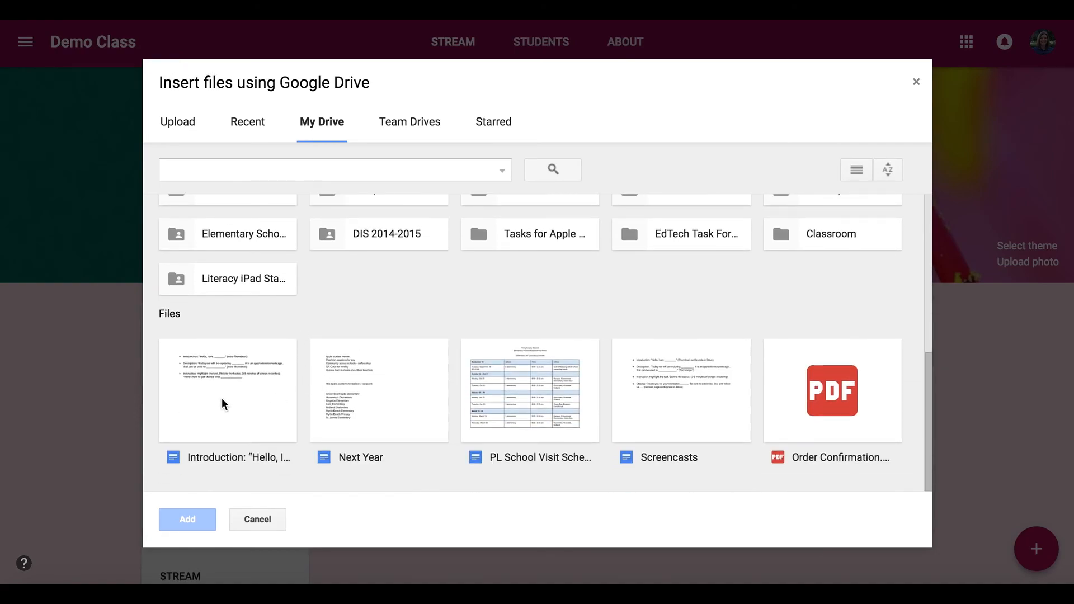
{"action": "left_click", "coordinate": [680, 390]}
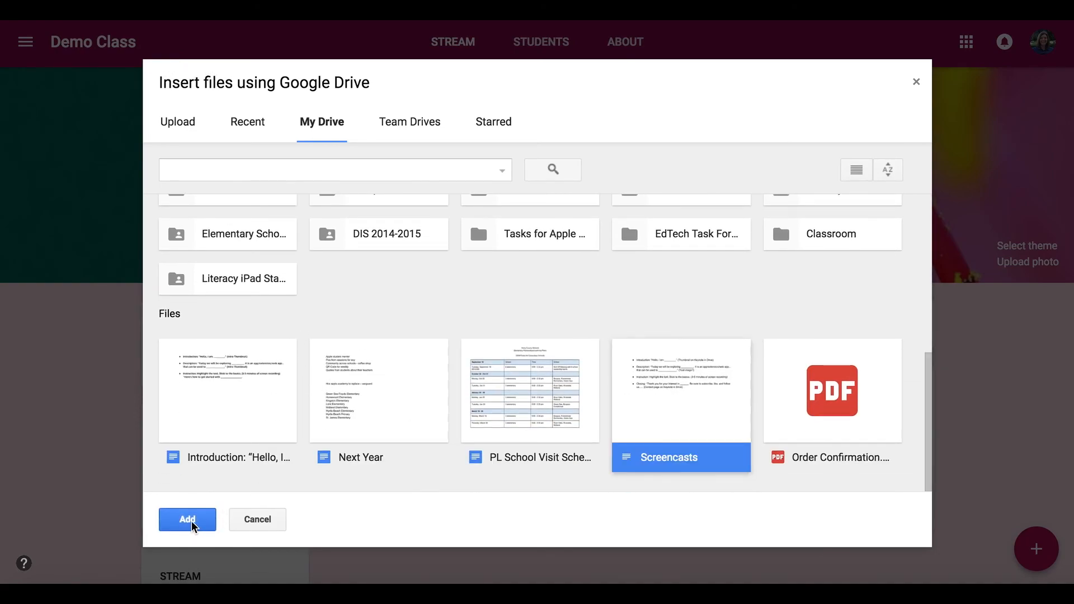
{"action": "left_click", "coordinate": [186, 519]}
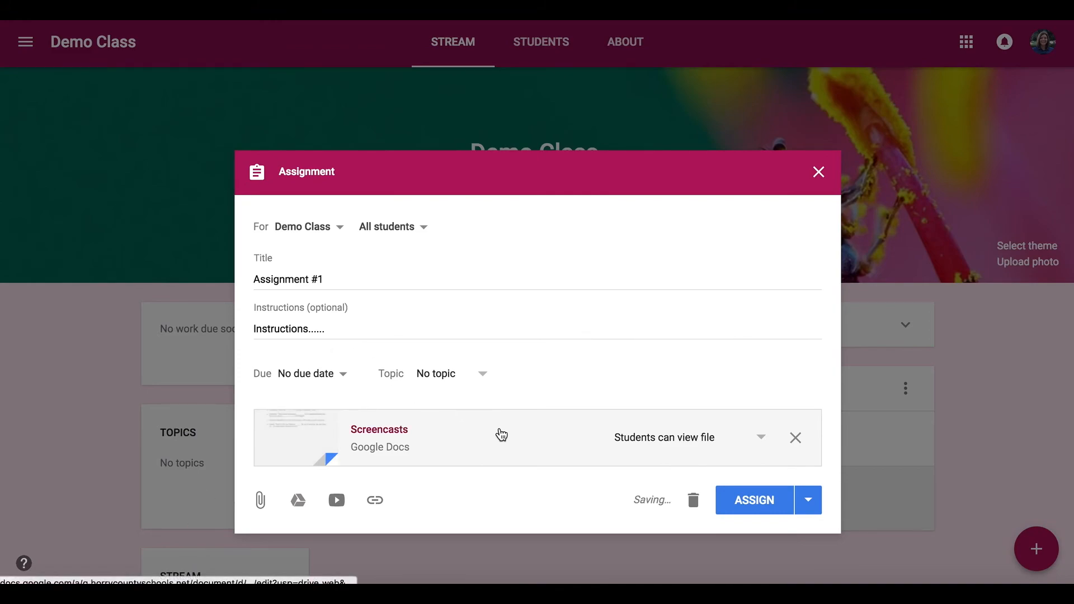
{"action": "mouse_move", "coordinate": [764, 440]}
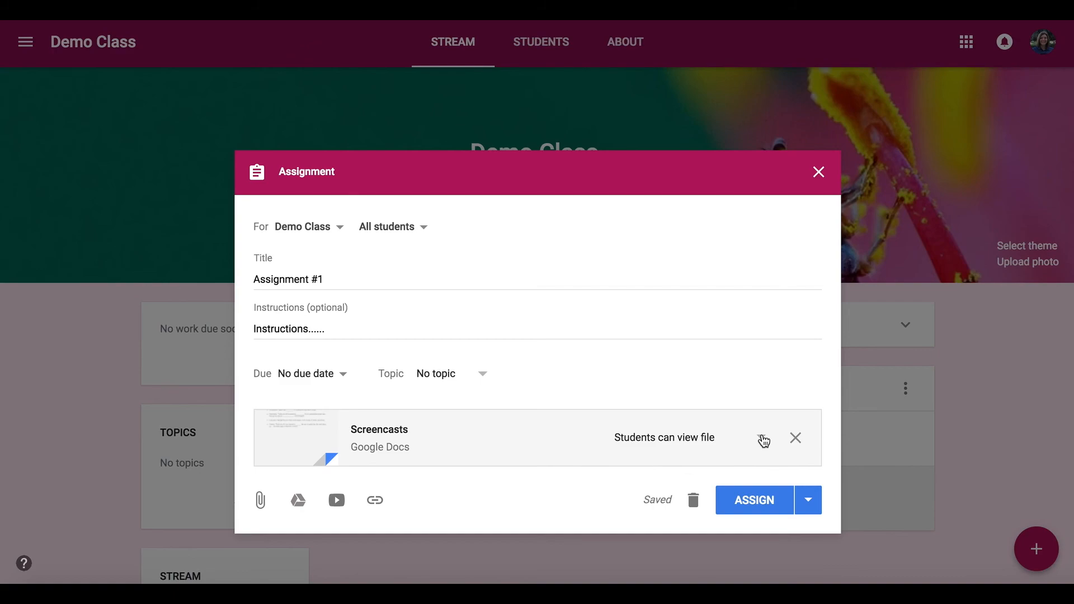
Set Screencasts to 'Make a copy for each student' and assign Assignment #1 to the class
{"action": "left_click", "coordinate": [663, 437]}
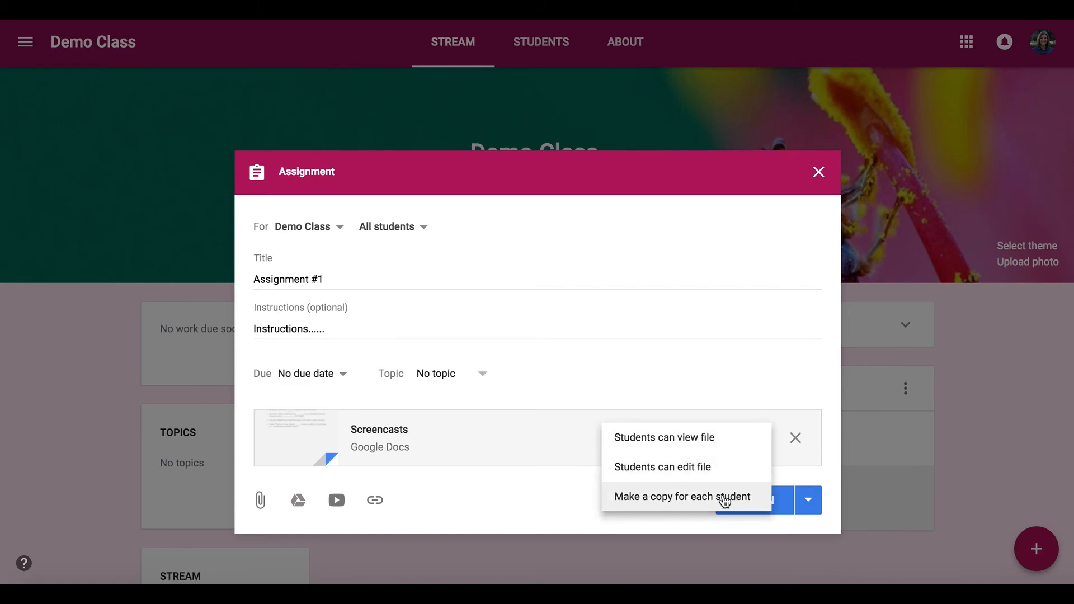
{"action": "left_click", "coordinate": [687, 497]}
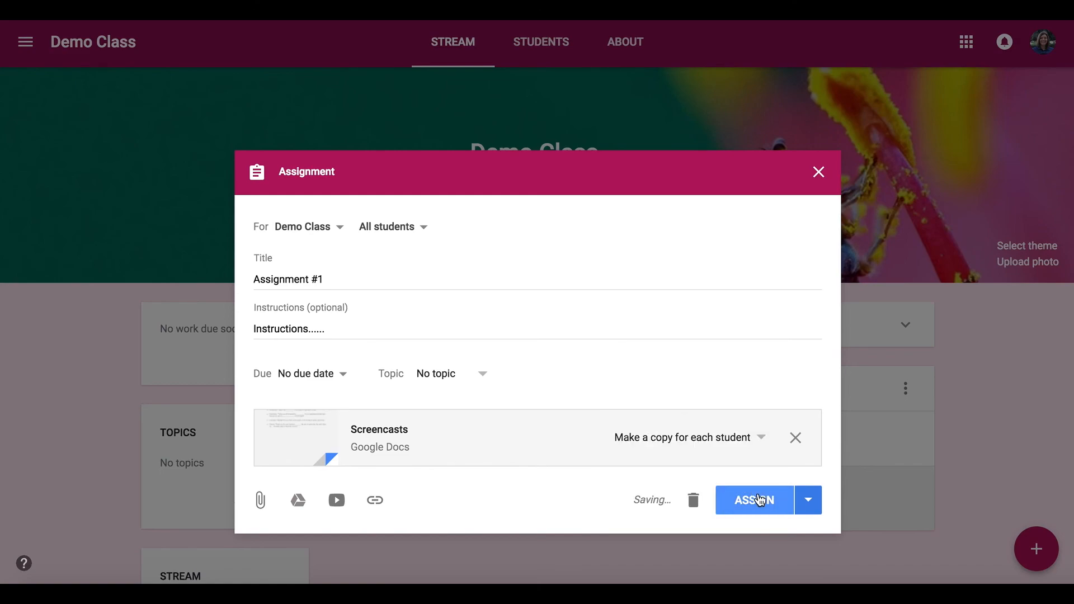
{"action": "left_click", "coordinate": [753, 500]}
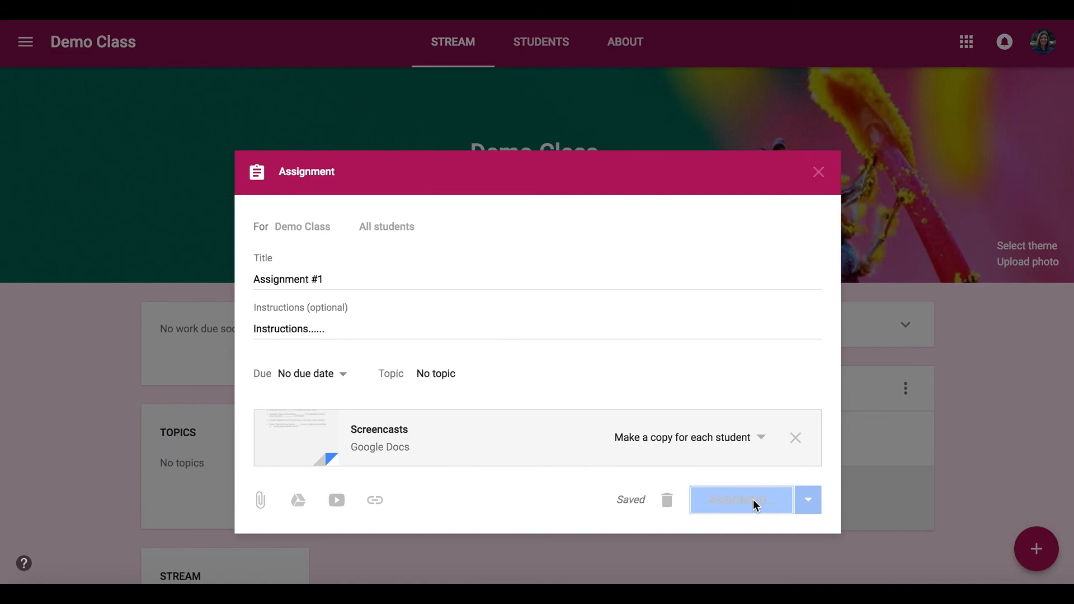
{"action": "left_click", "coordinate": [741, 498]}
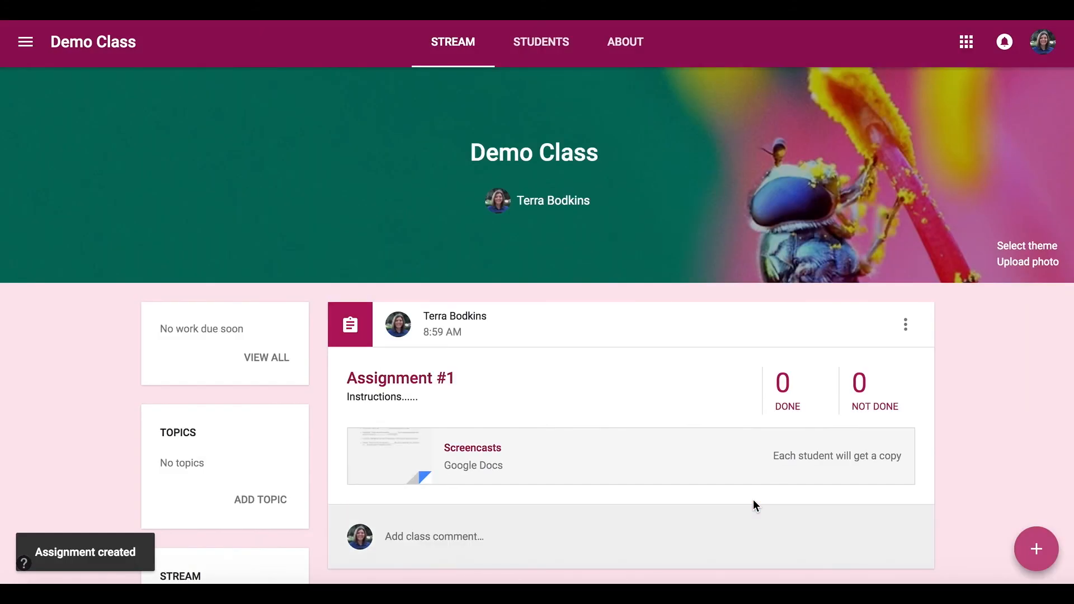
Start a new question from the post choices
{"action": "left_click", "coordinate": [1034, 548]}
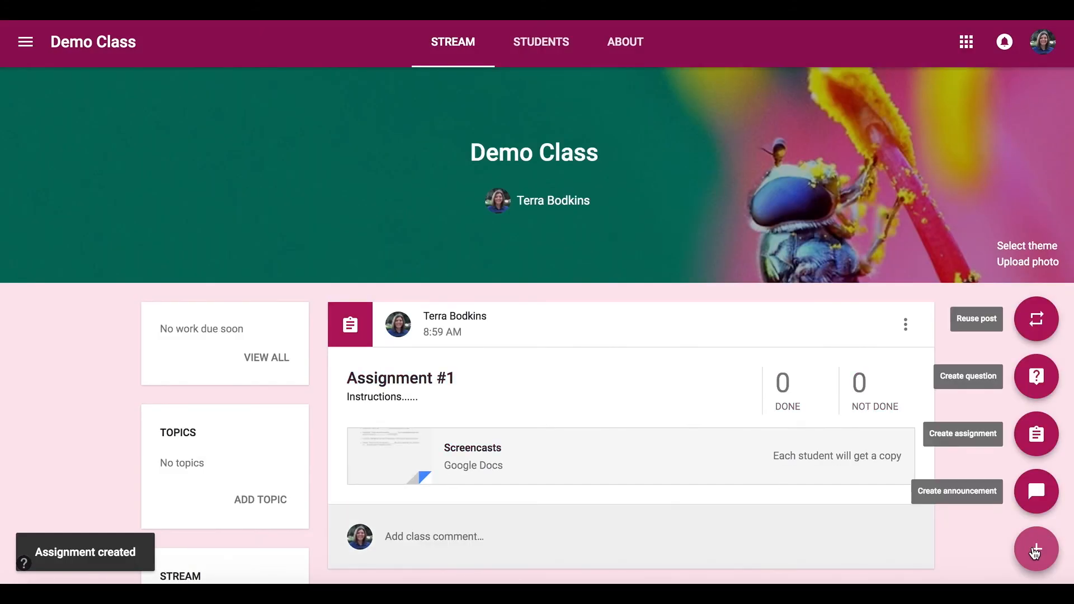
{"action": "left_click", "coordinate": [1036, 376]}
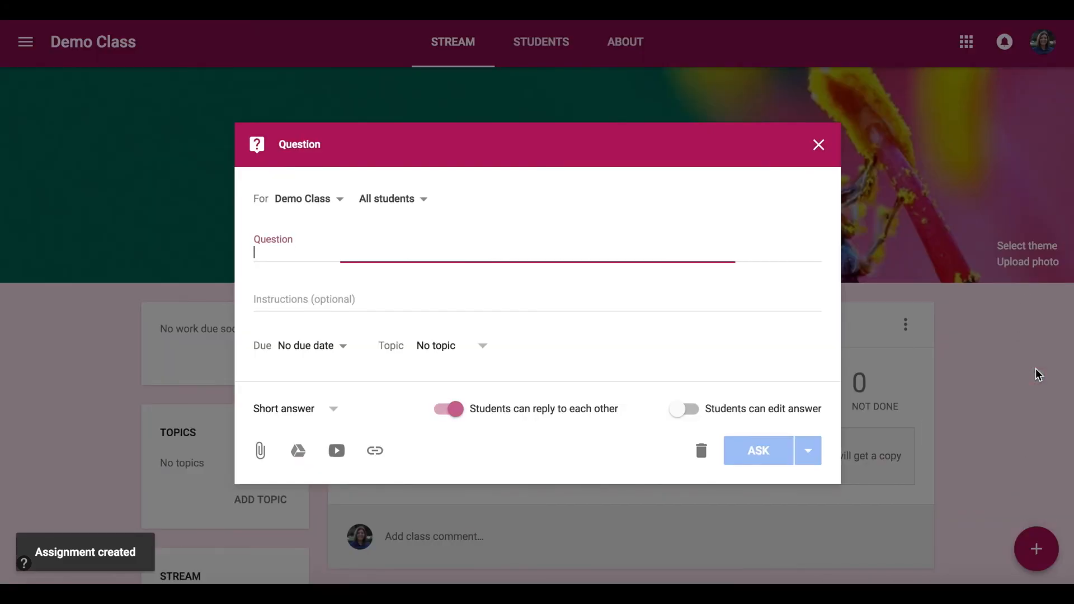